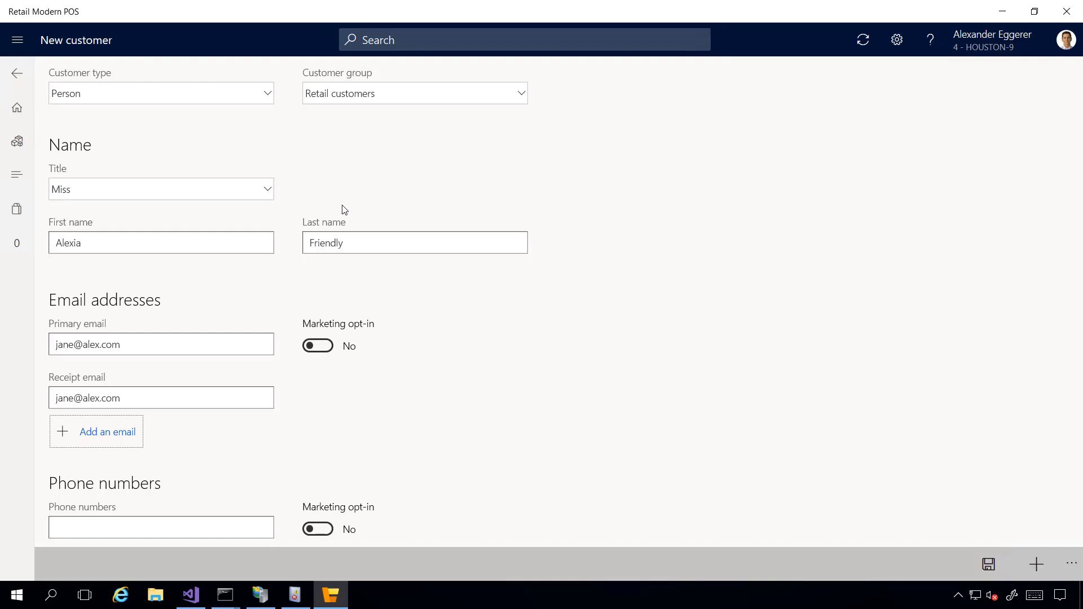
mouse_move(346, 207)
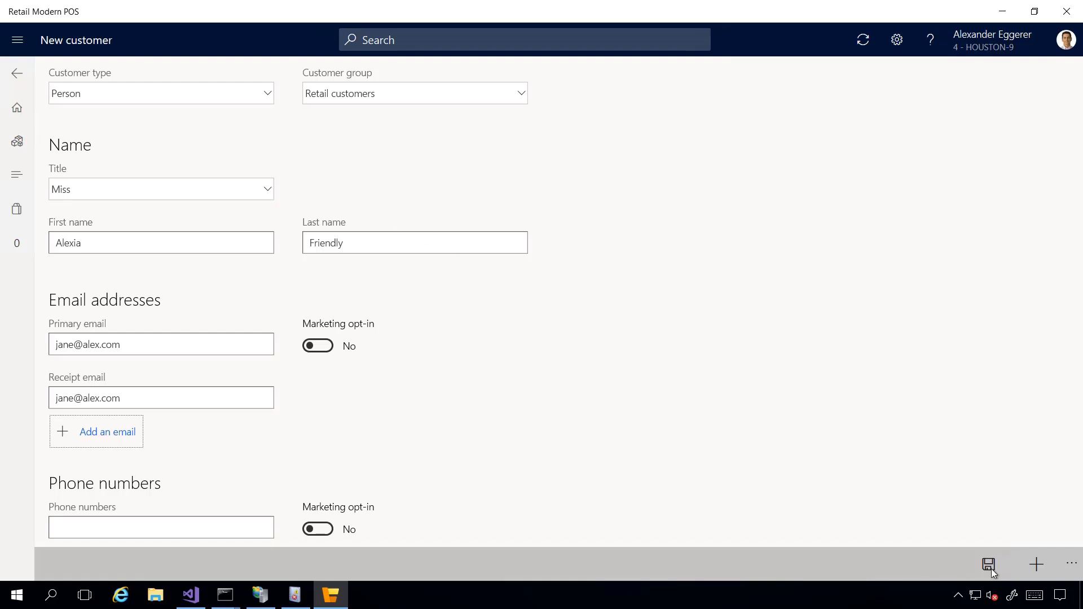
mouse_move(975, 564)
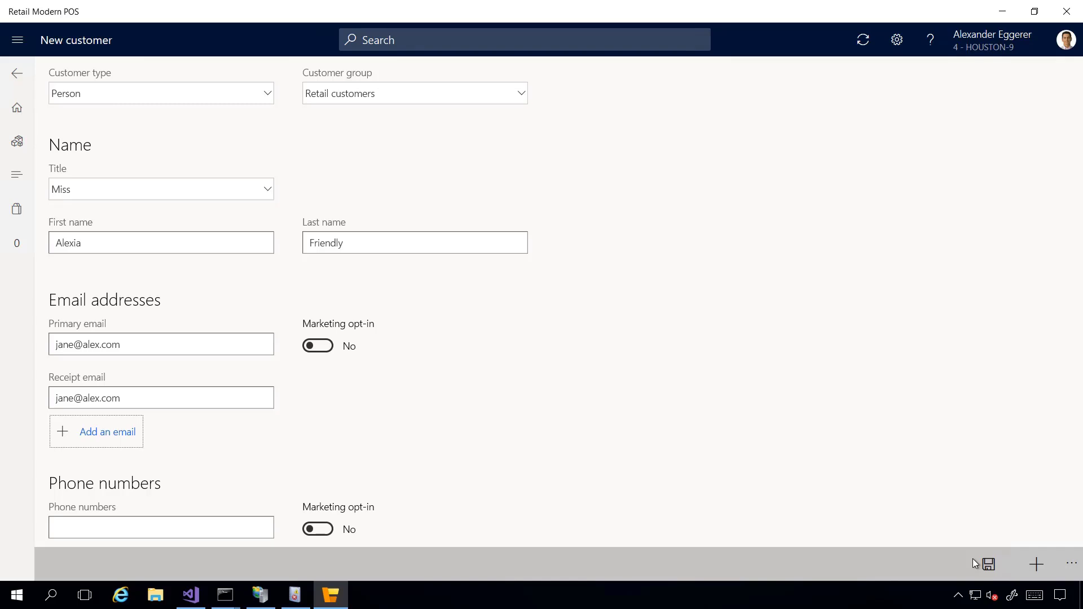
Step: Look up the AOS worker process ID 13900 in the command prompt's worker-process list
left_click(190, 594)
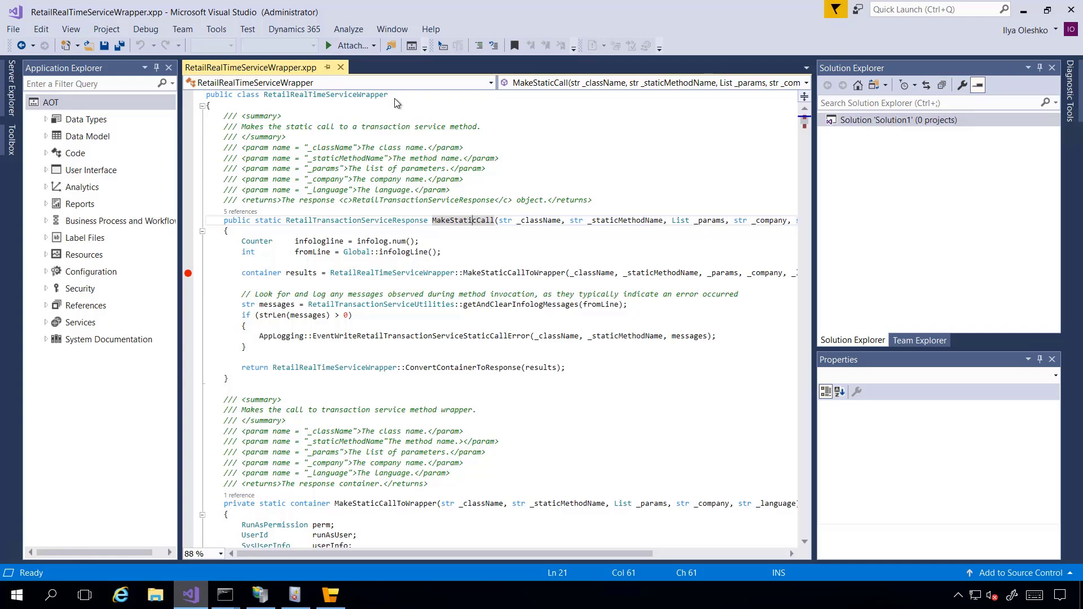
mouse_move(496, 229)
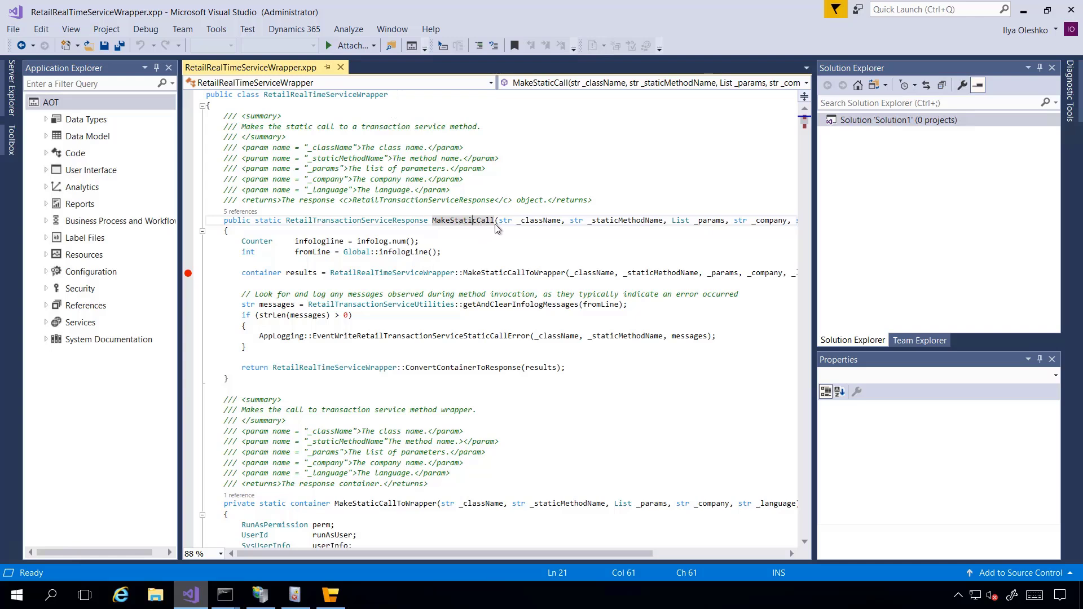
mouse_move(499, 231)
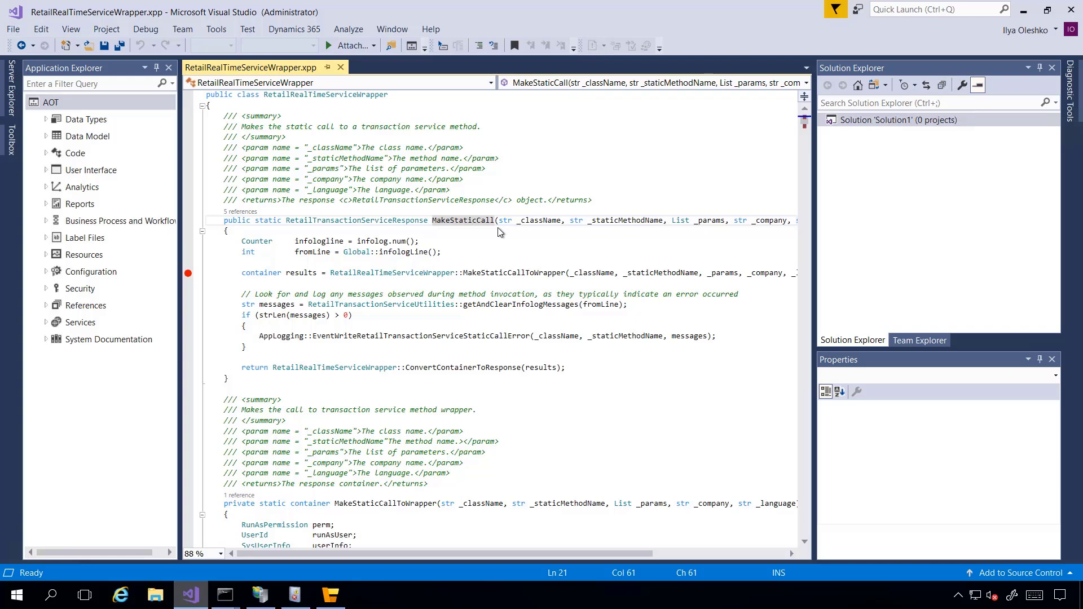
mouse_move(499, 230)
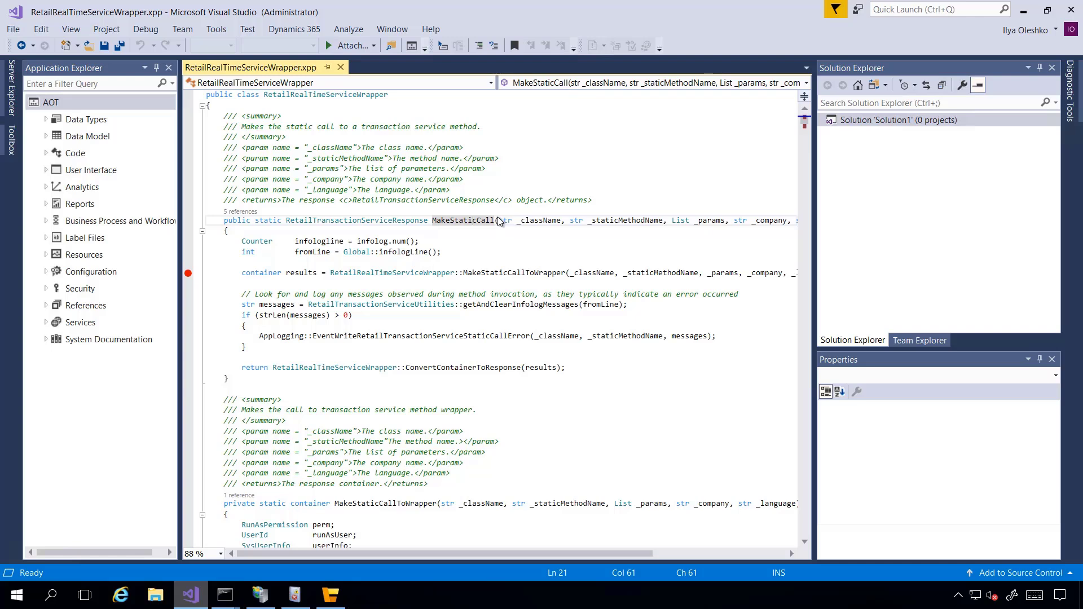
mouse_move(436, 225)
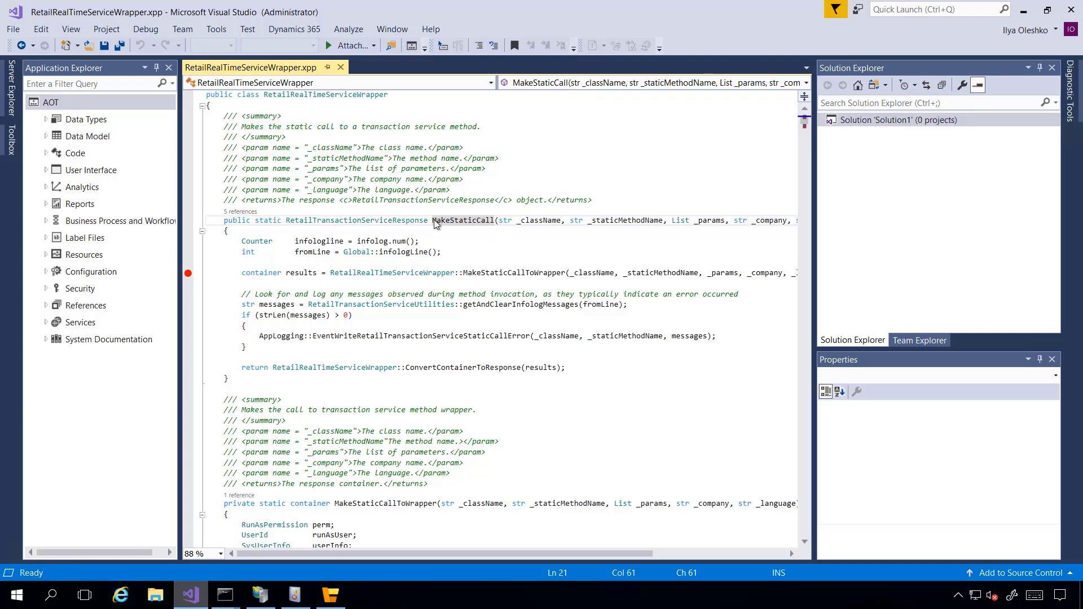
mouse_move(492, 239)
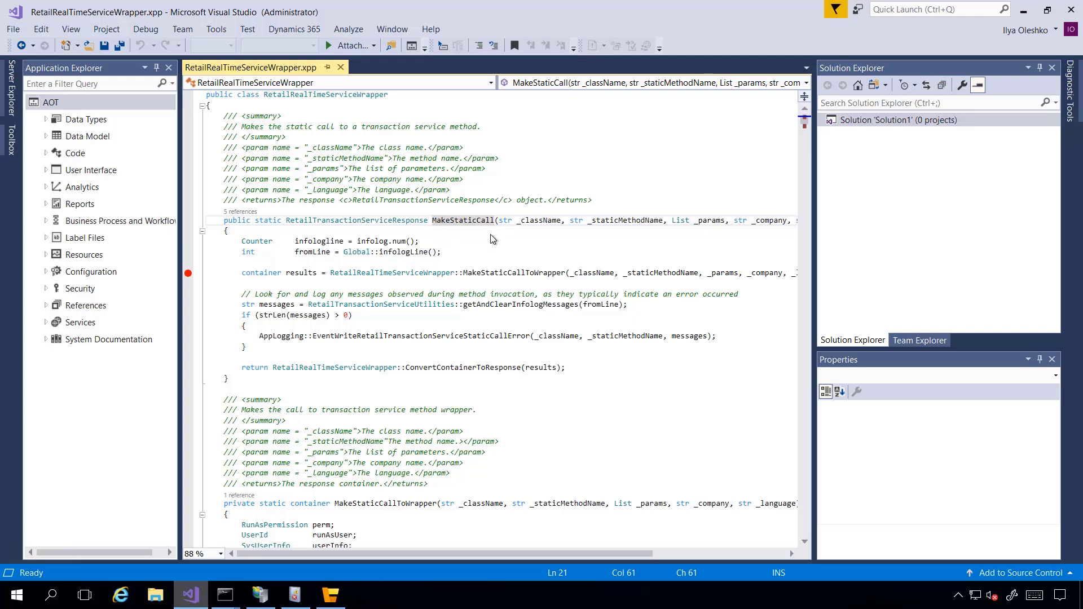
left_click(471, 220)
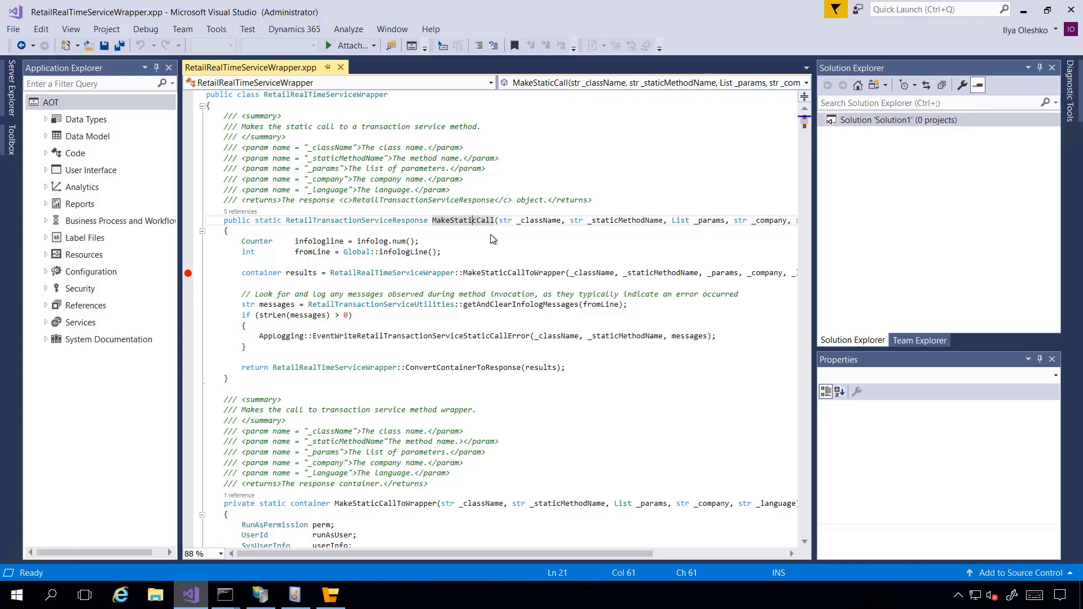
mouse_move(522, 214)
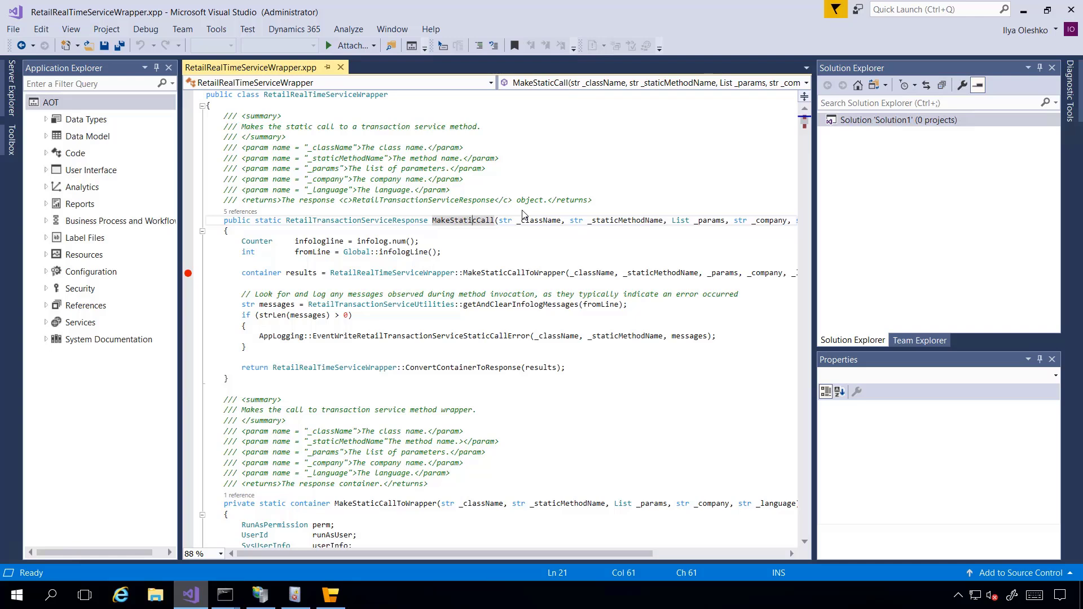
mouse_move(461, 291)
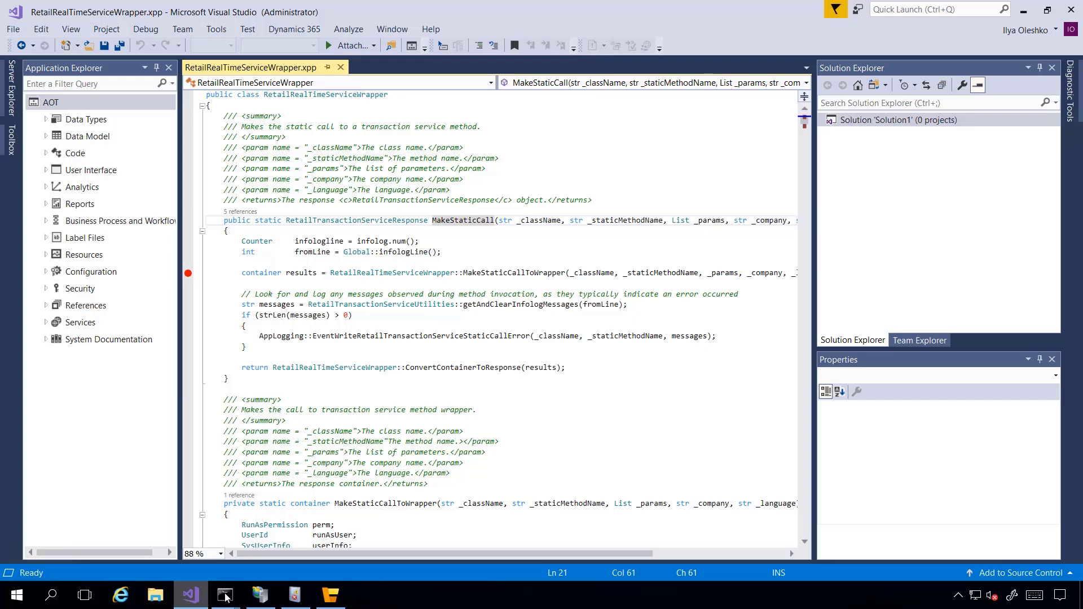
left_click(224, 595)
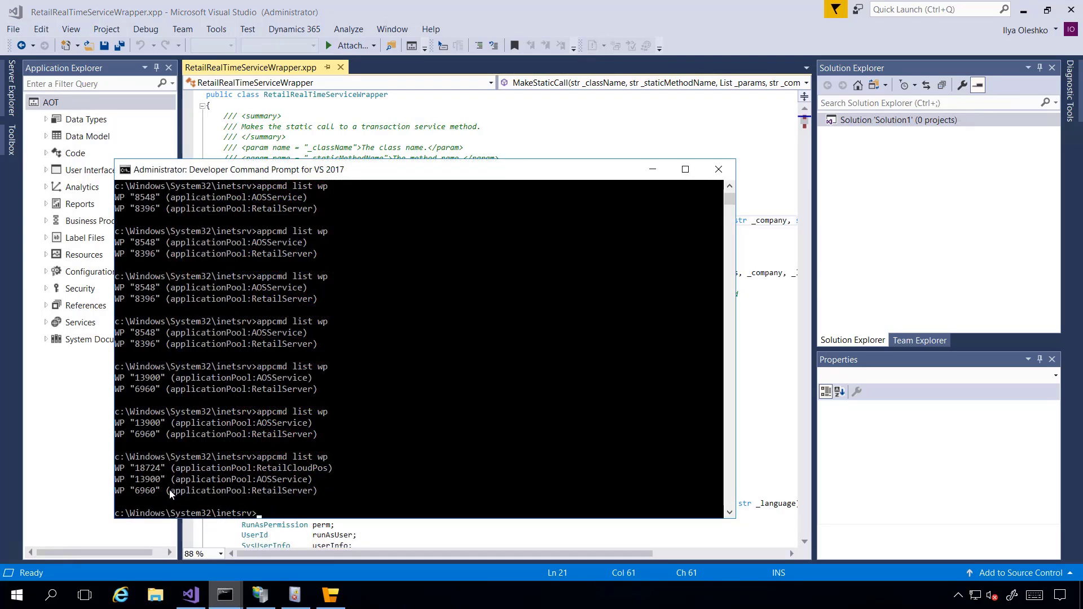
mouse_move(150, 488)
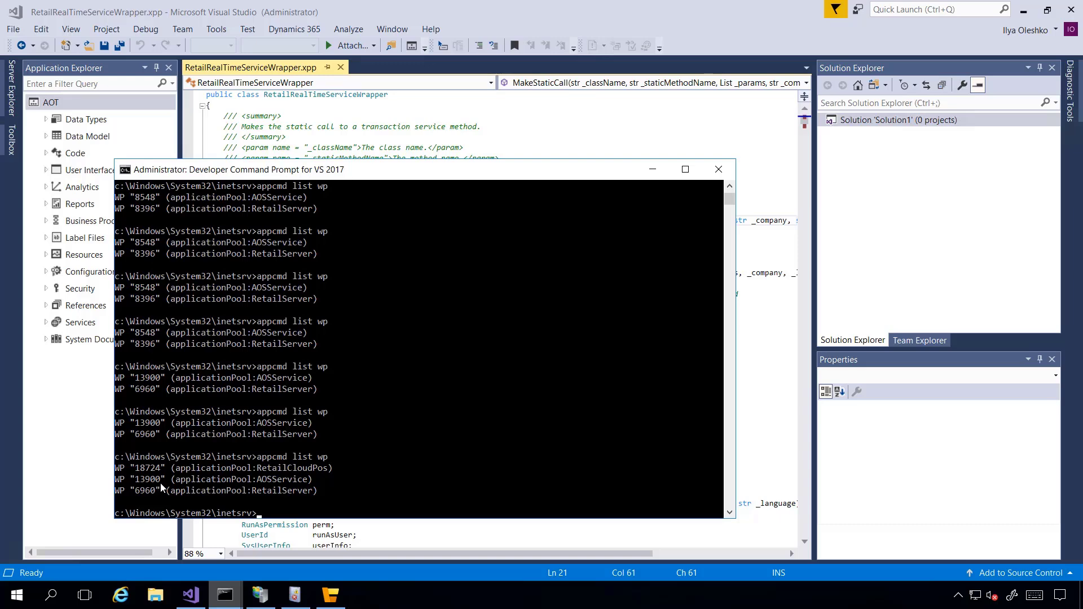
mouse_move(228, 467)
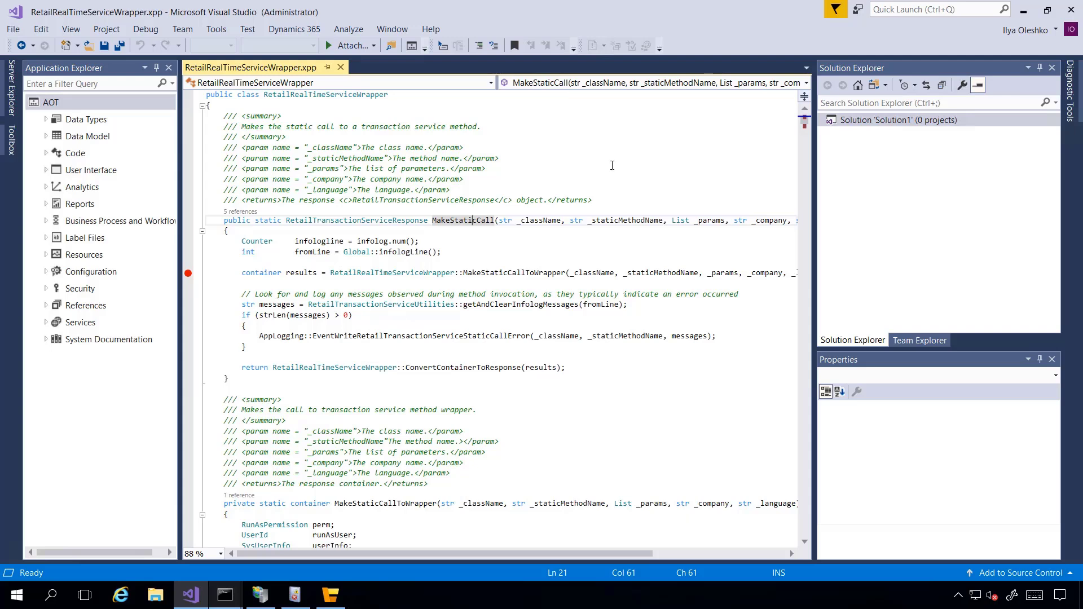
Step: Attach the debugger to w3wp.exe process 13900 and return to the POS app
left_click(146, 30)
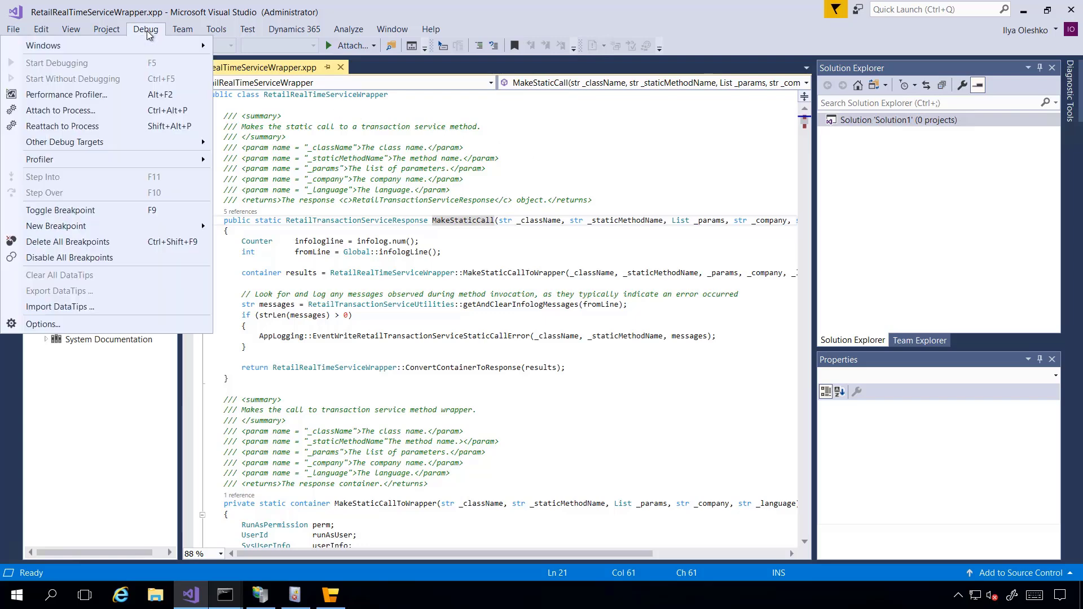
left_click(60, 110)
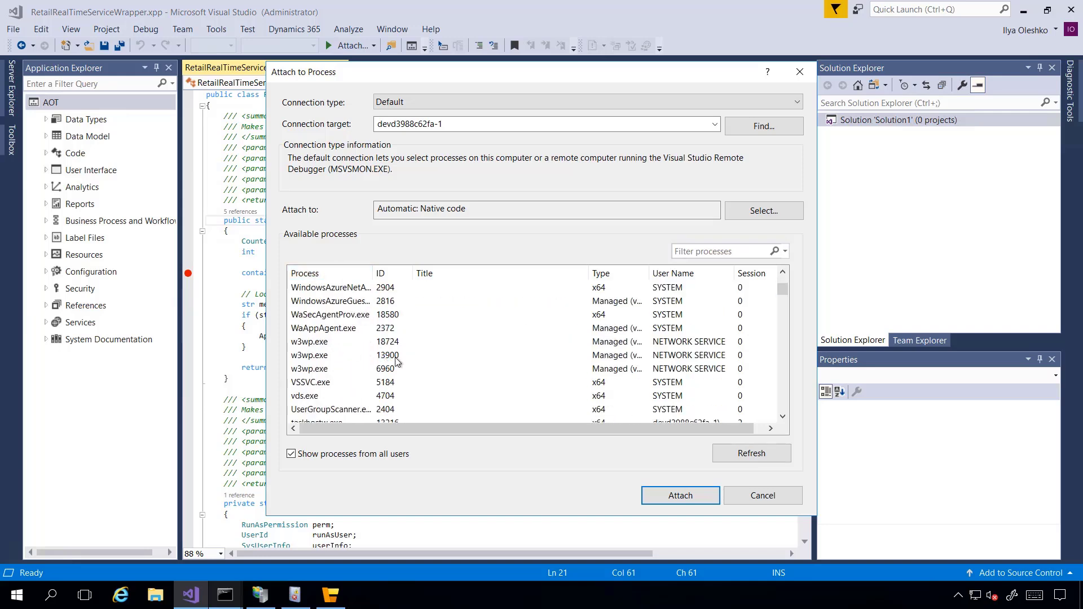
left_click(388, 355)
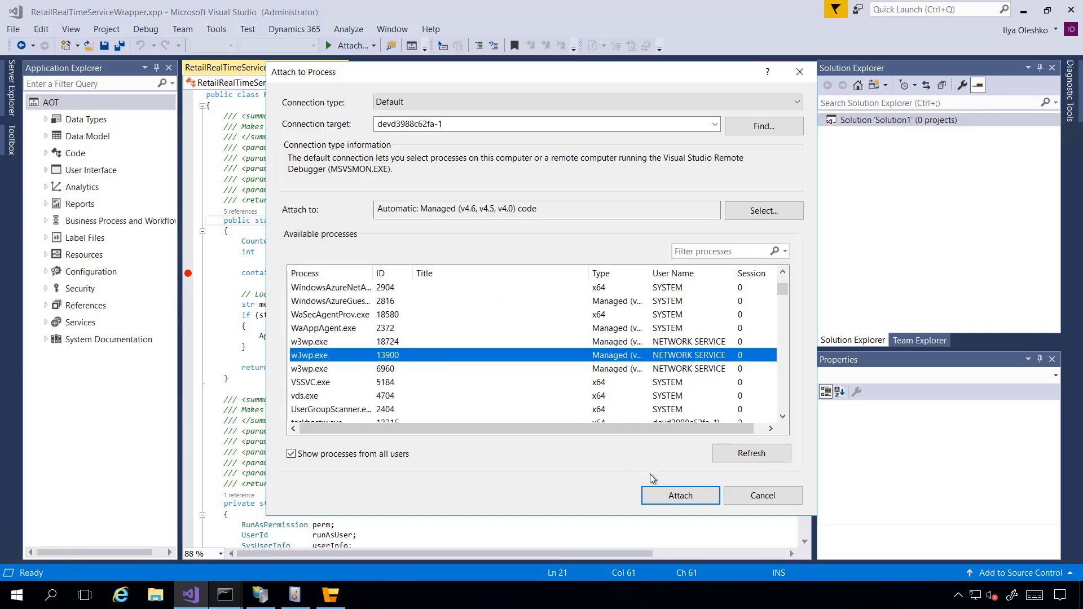
left_click(680, 495)
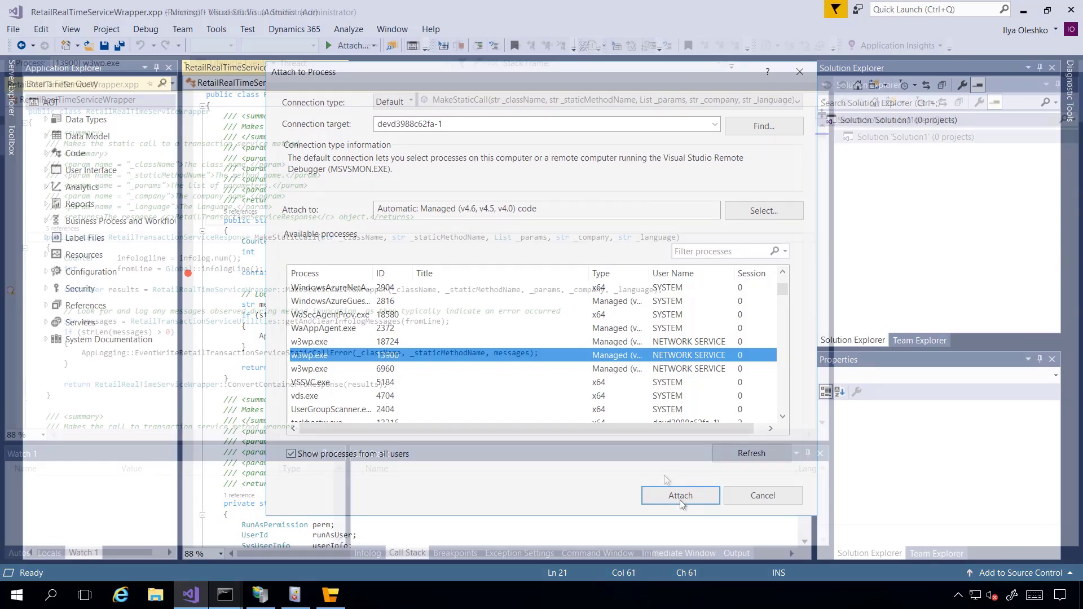
left_click(679, 495)
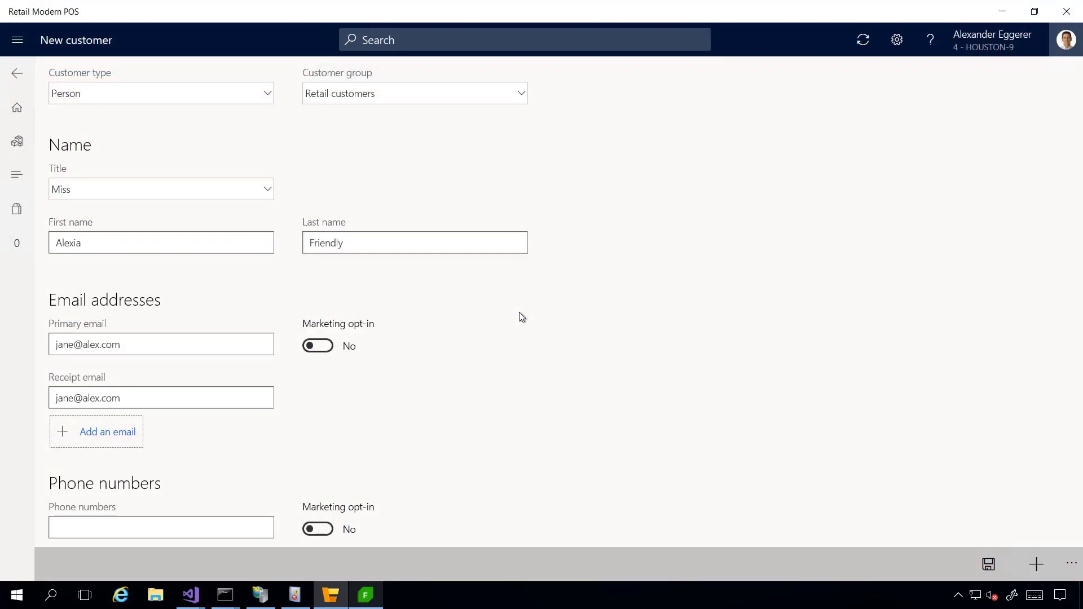
mouse_move(700, 415)
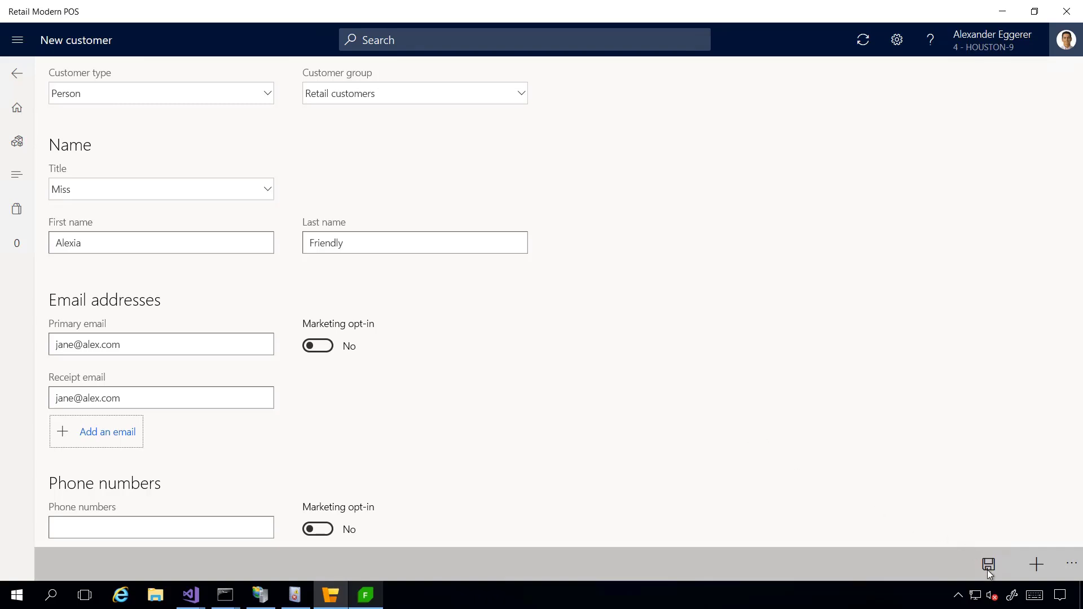
Step: Save the new customer so execution hits the breakpoint with _staticMethodName "NewCustomerExt3"
left_click(190, 595)
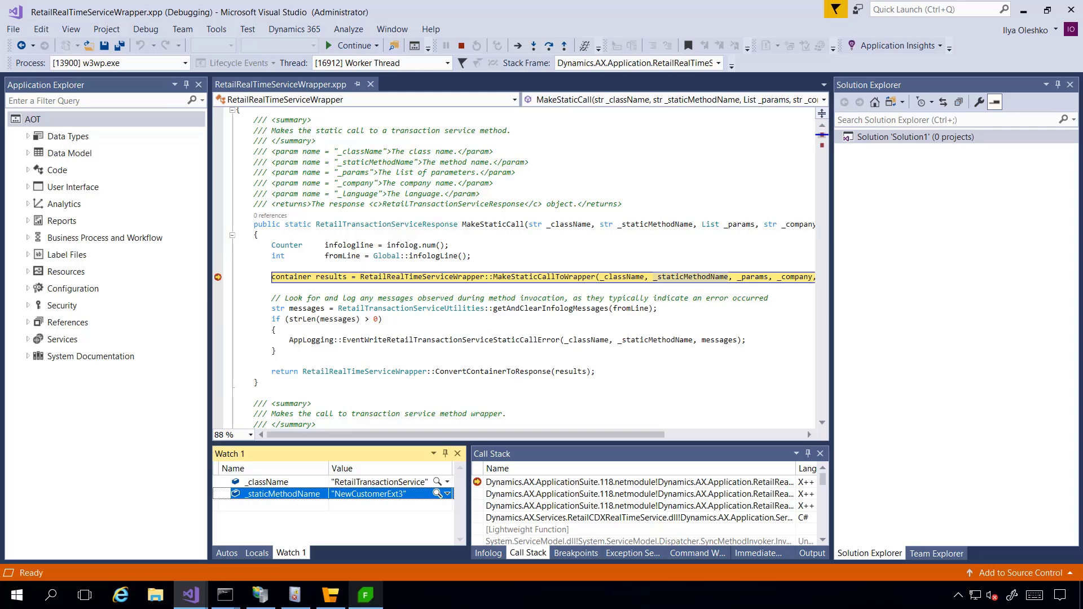
mouse_move(327, 489)
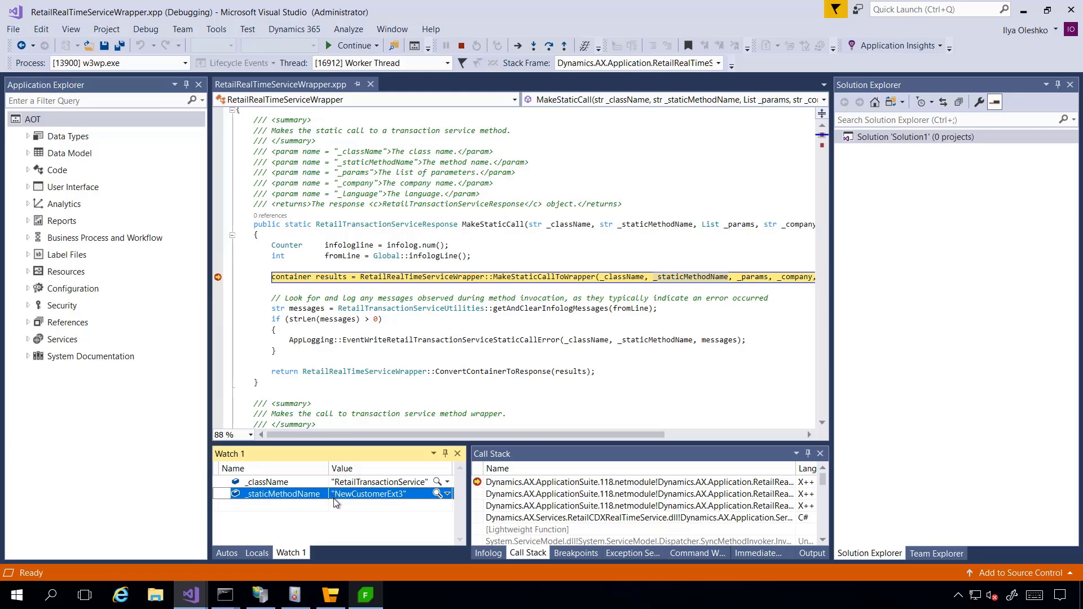
mouse_move(379, 508)
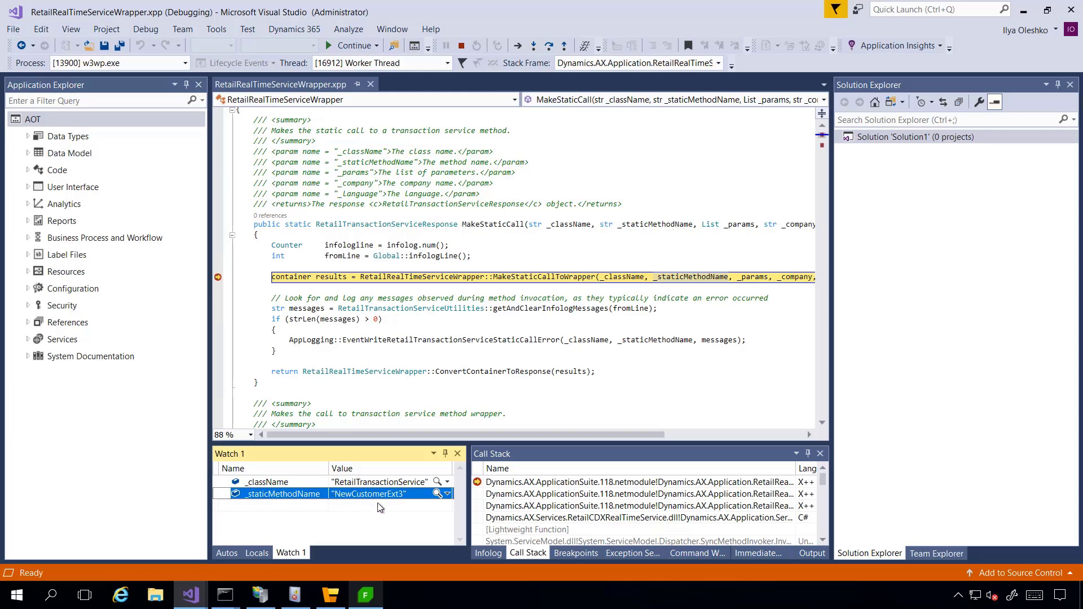
mouse_move(407, 502)
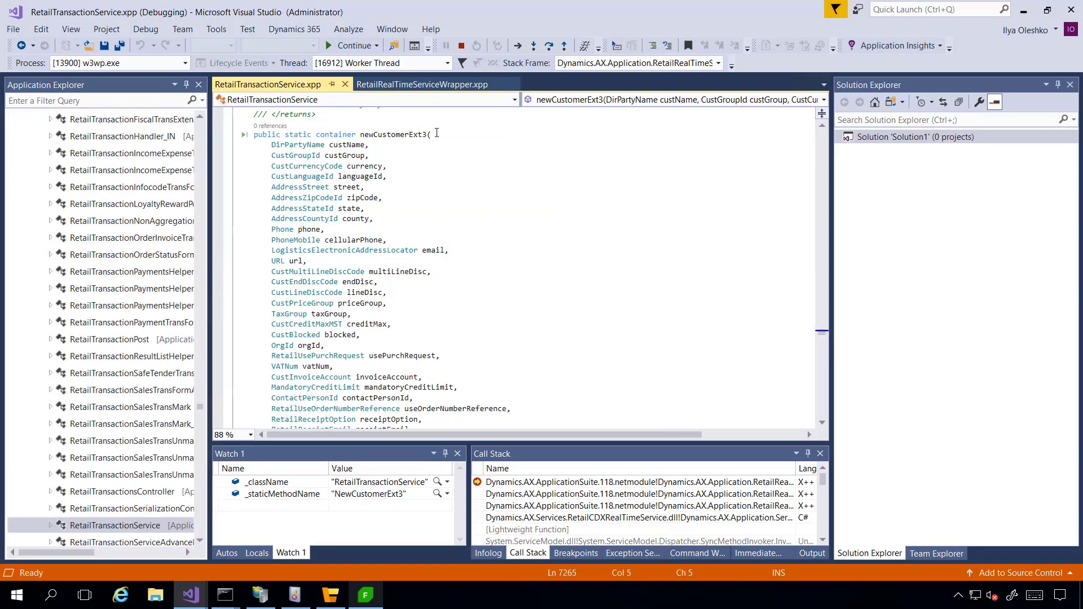
mouse_move(440, 139)
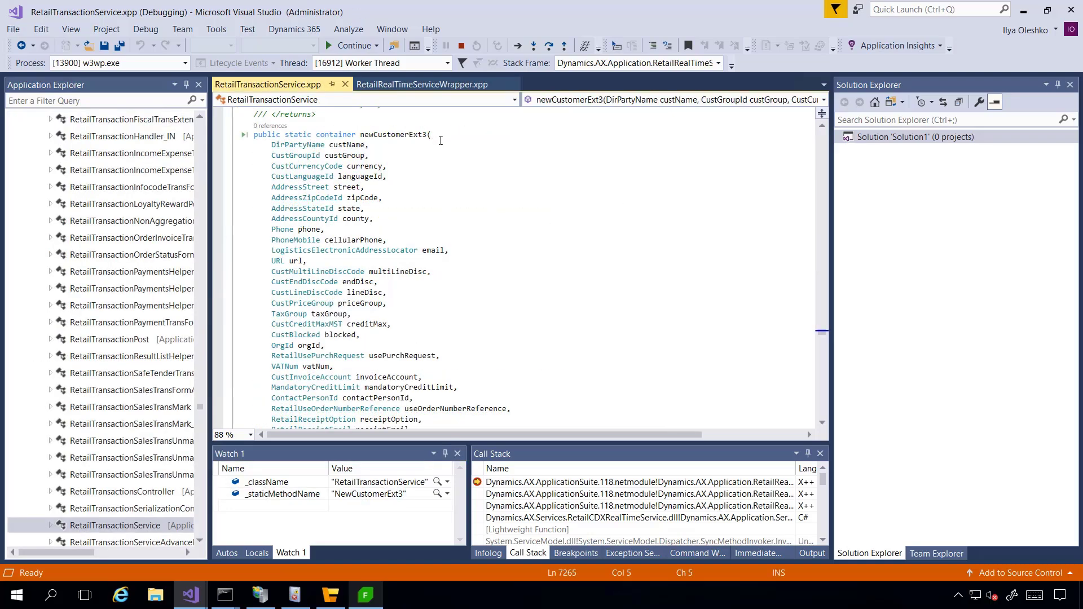
scroll("down", 3)
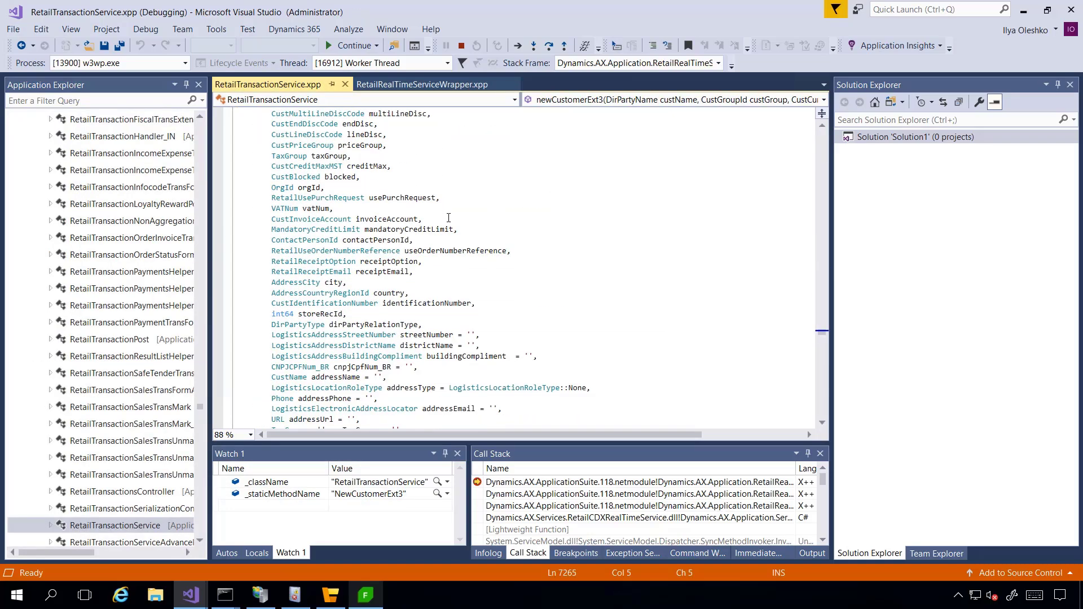
scroll("down", 3)
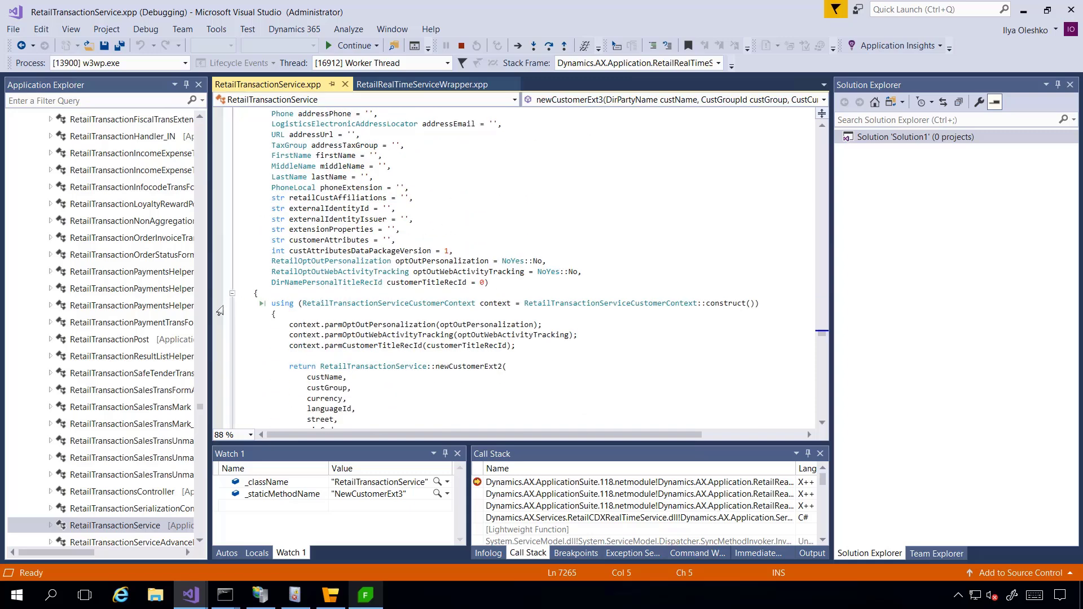
left_click(217, 304)
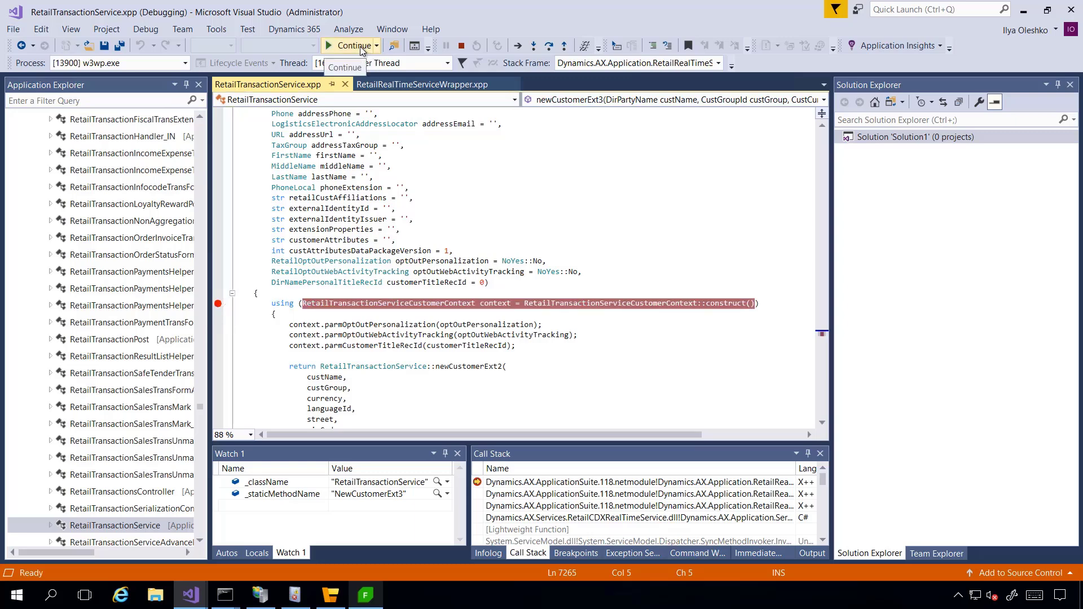
left_click(353, 45)
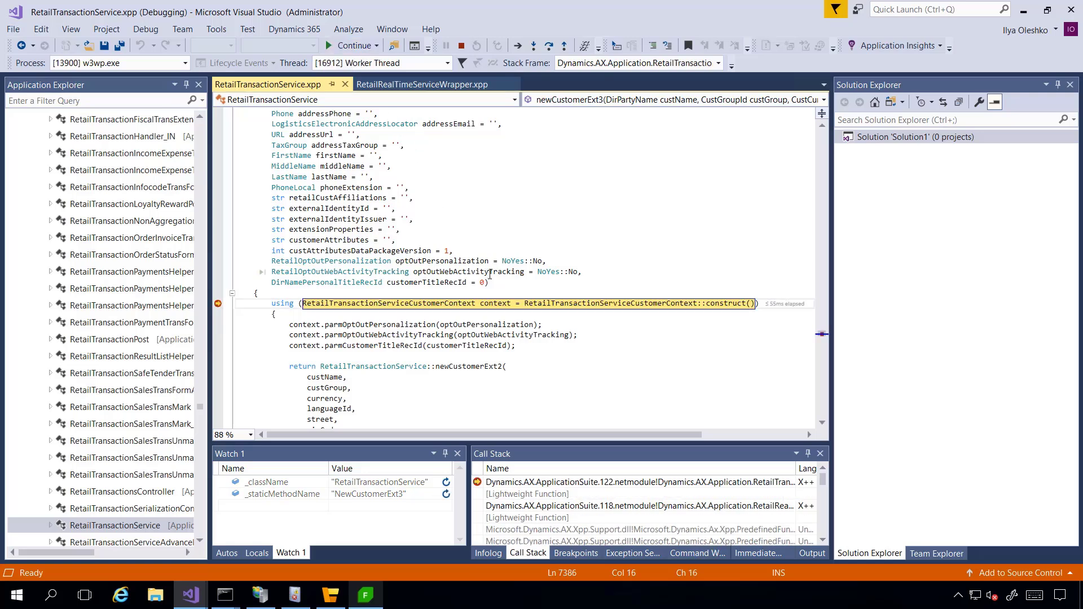
mouse_move(437, 282)
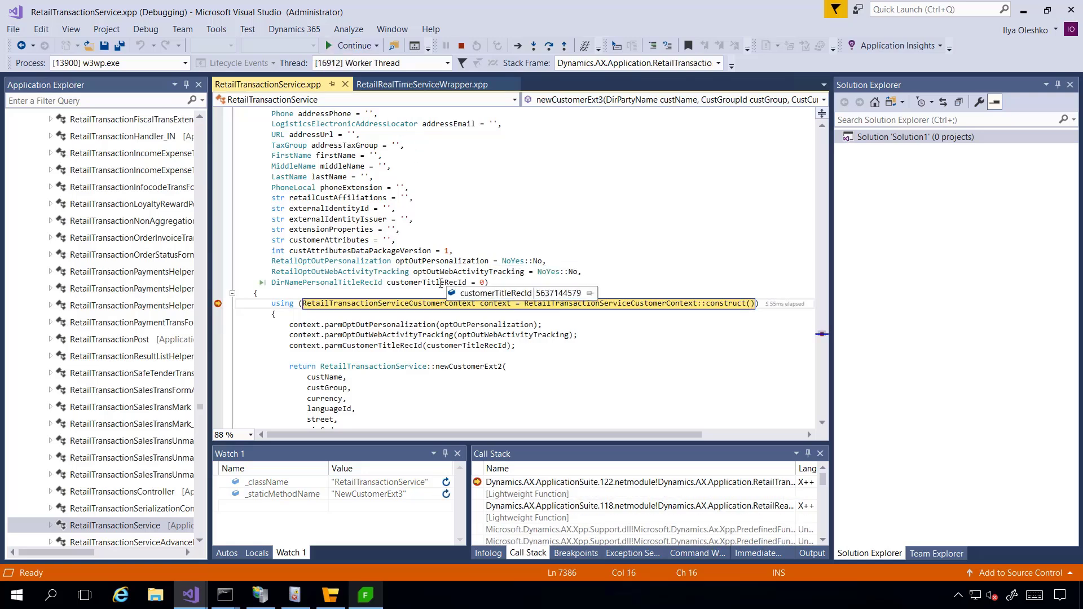
mouse_move(429, 280)
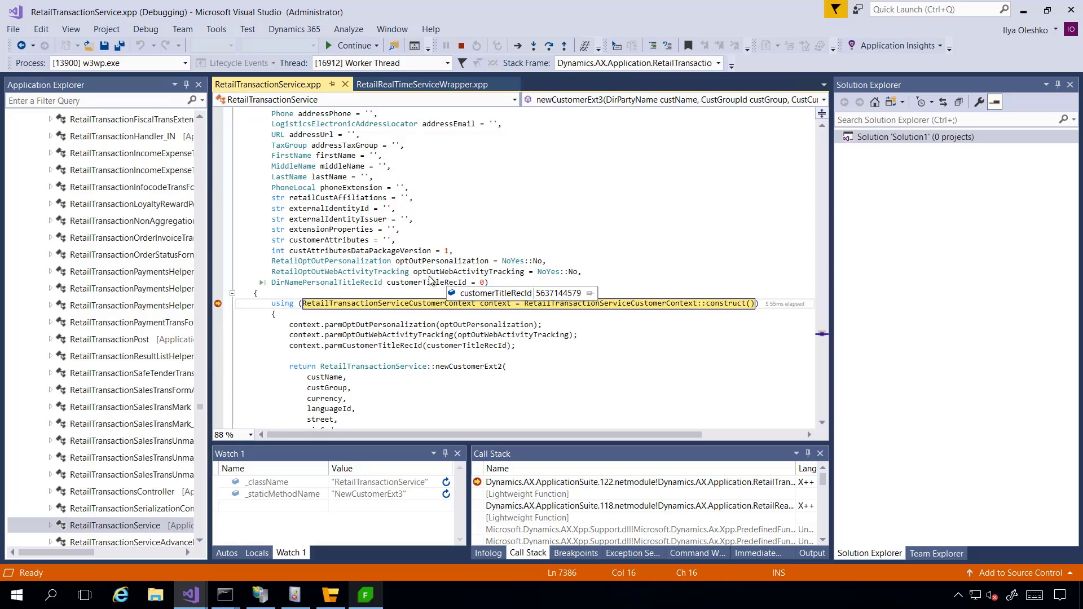
scroll("down", 3)
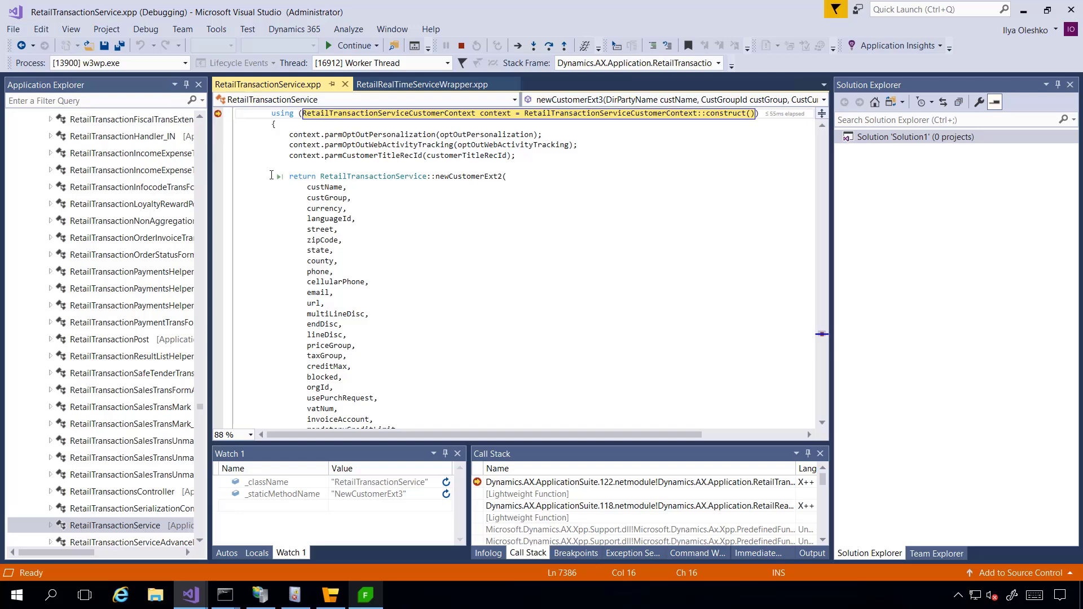
Step: Break at the fromLine = Global::infologLine() line in RetailTransactionServiceCustomer.newCustomer
left_click(484, 176)
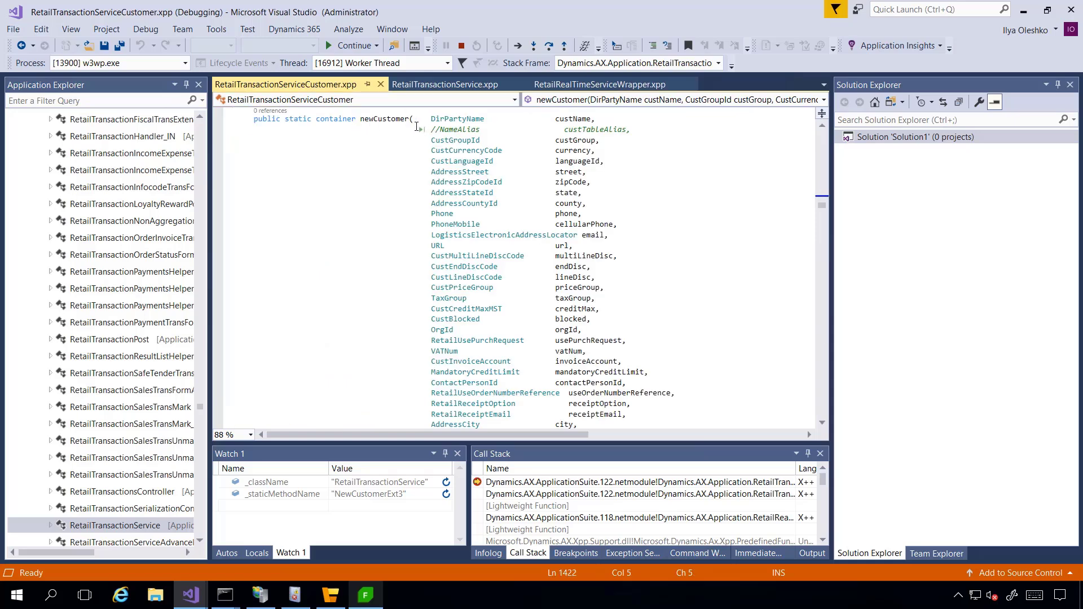
scroll("down", 3)
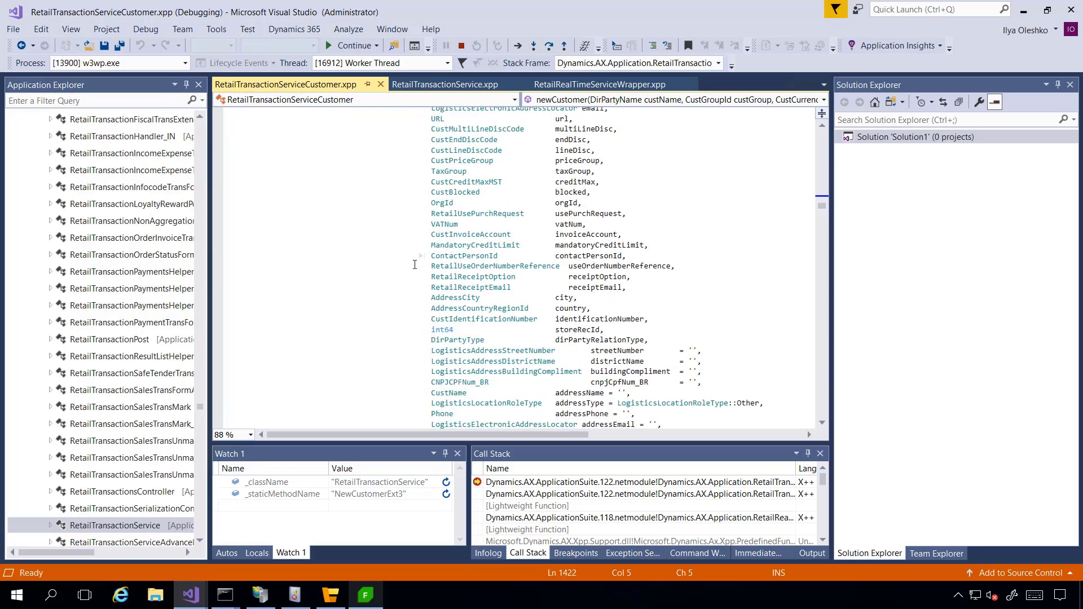
scroll("down", 3)
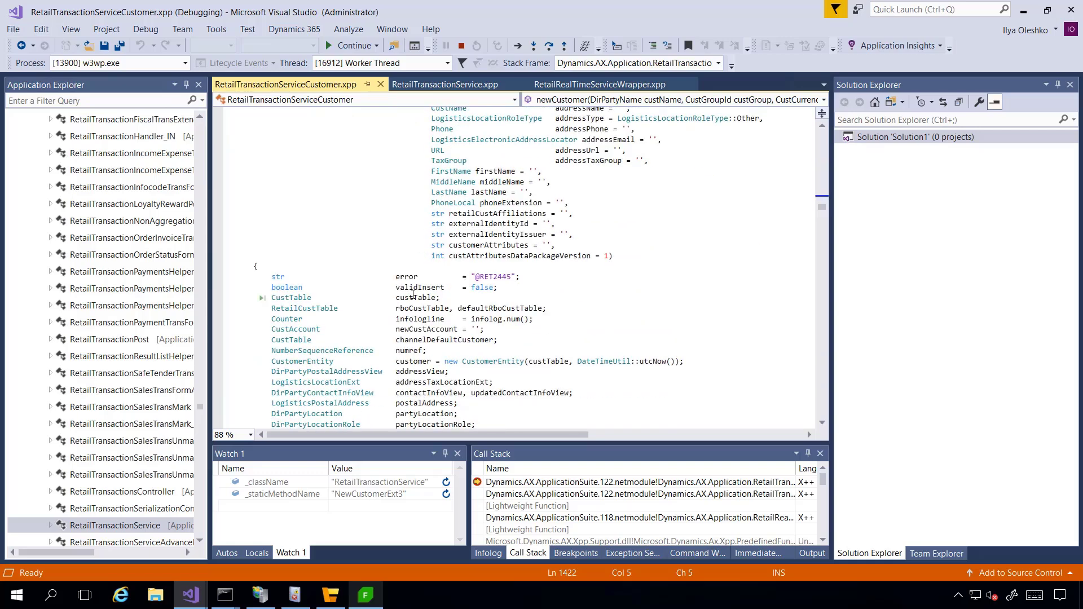
scroll("down", 3)
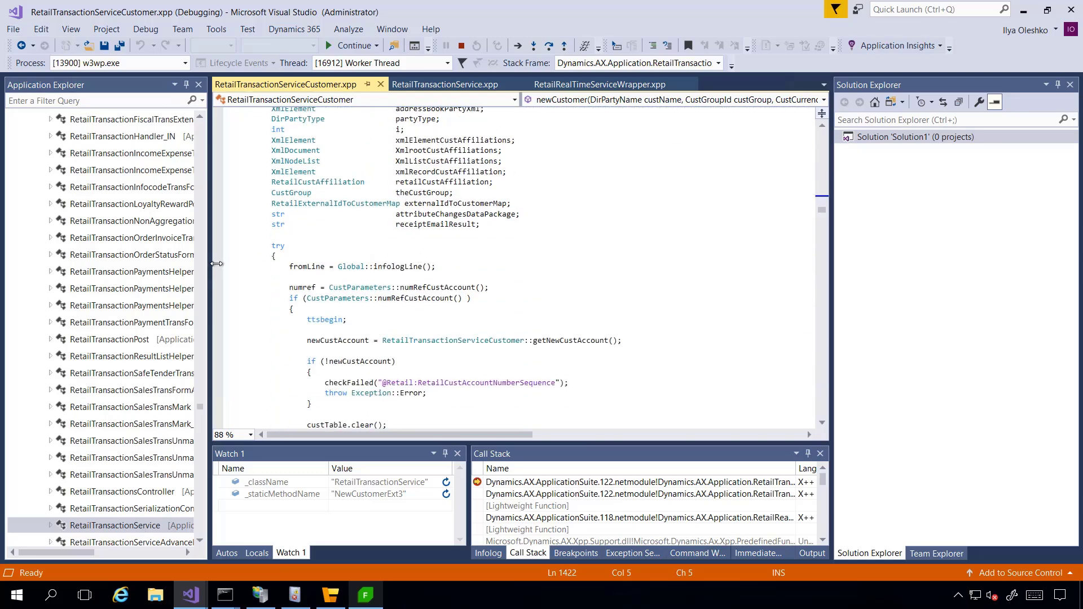
left_click(351, 46)
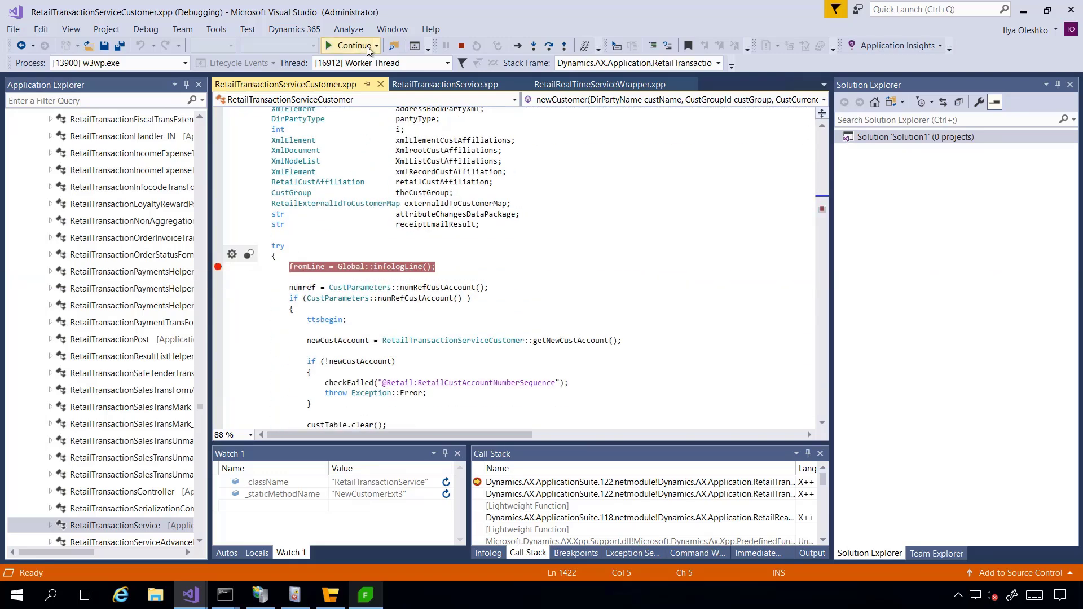
left_click(352, 45)
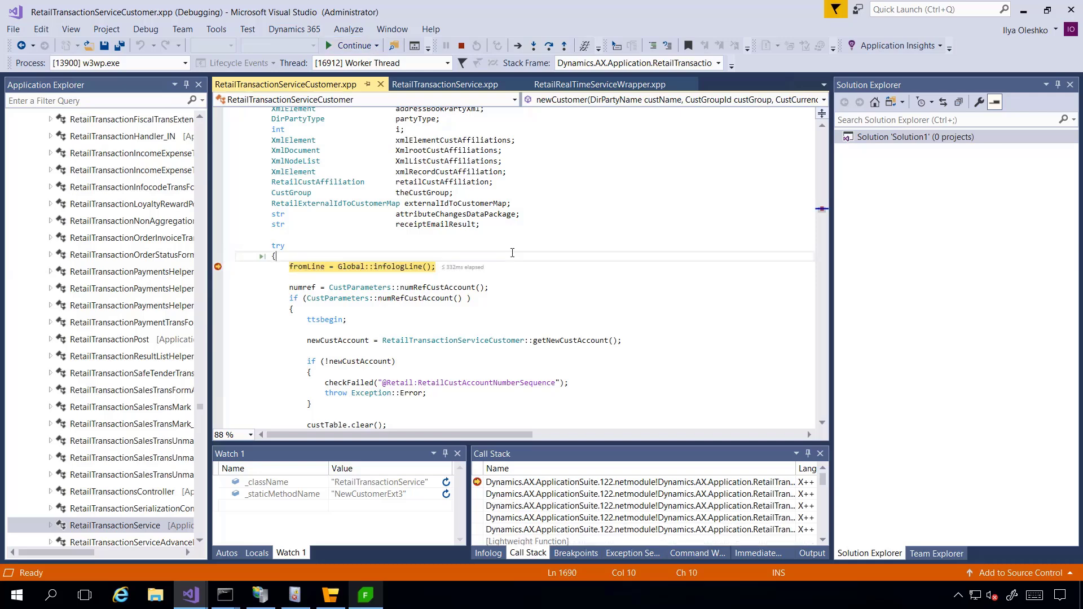